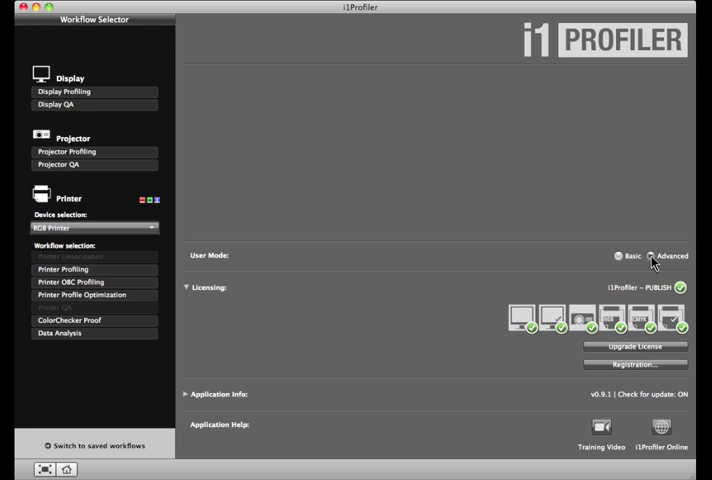
mouse_move(420, 250)
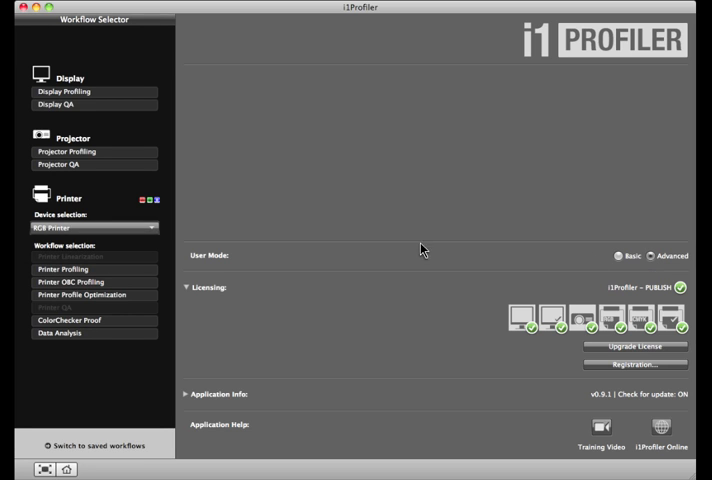
Choose Printer QA under Printer in the Workflow Selector
click(92, 228)
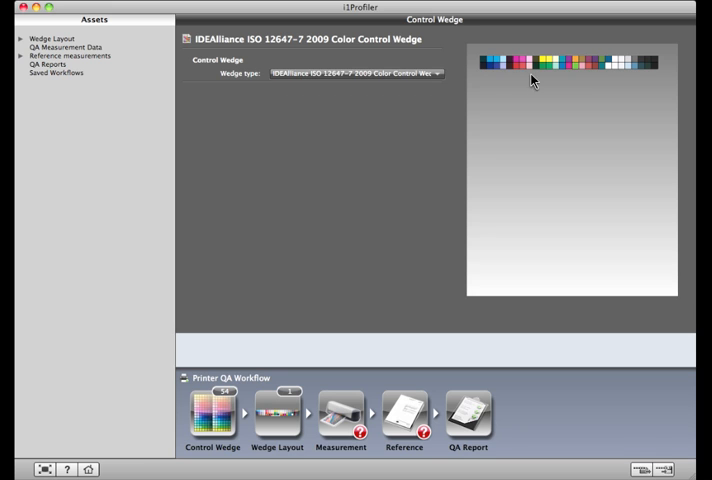
mouse_move(384, 292)
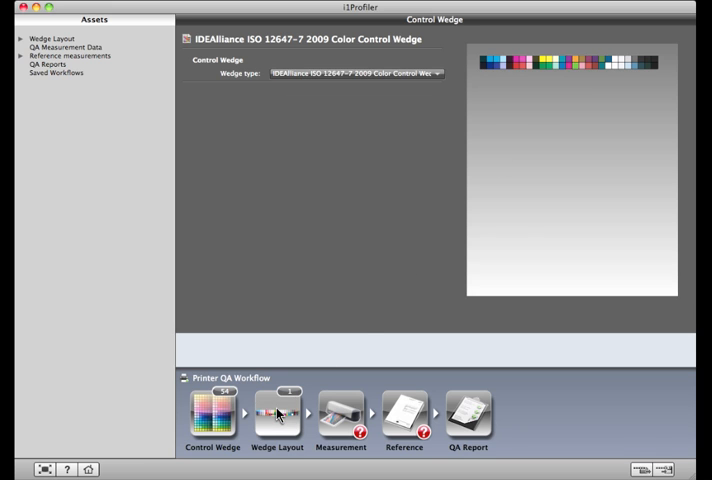
click(276, 412)
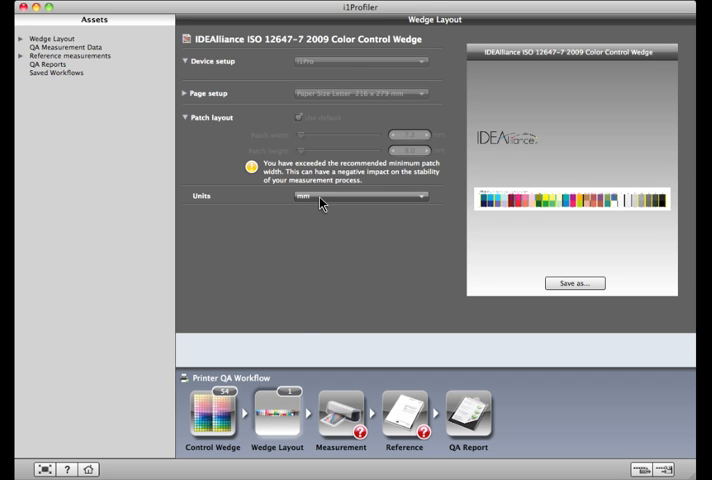
mouse_move(344, 108)
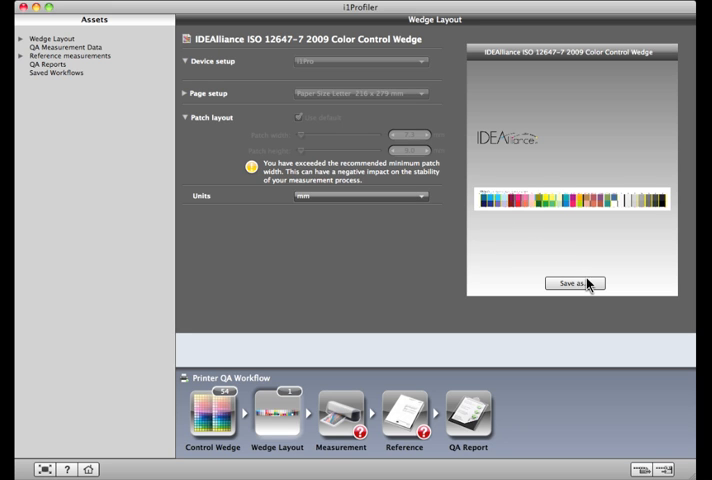
click(574, 284)
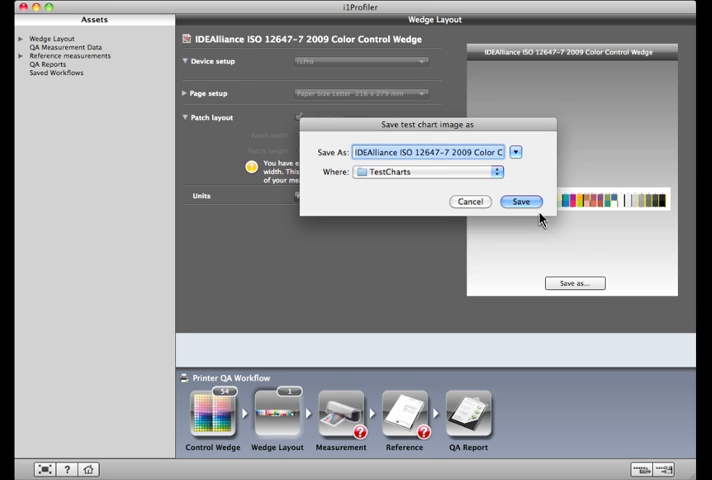
click(520, 200)
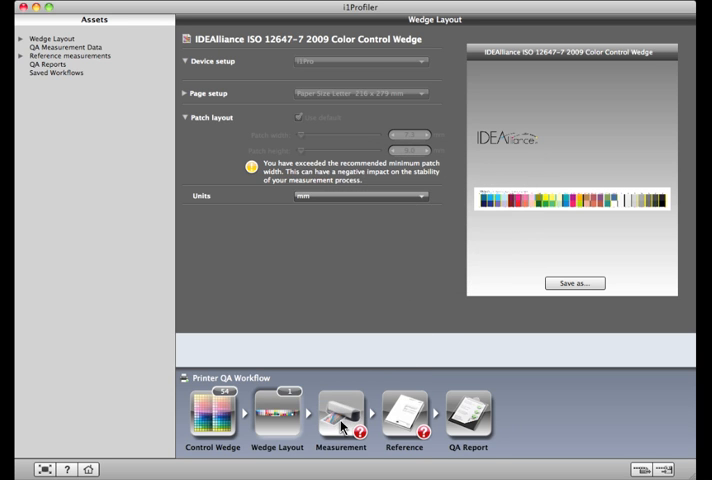
Calibrate the instrument and scan the printed control wedge in the Measurement step
click(340, 412)
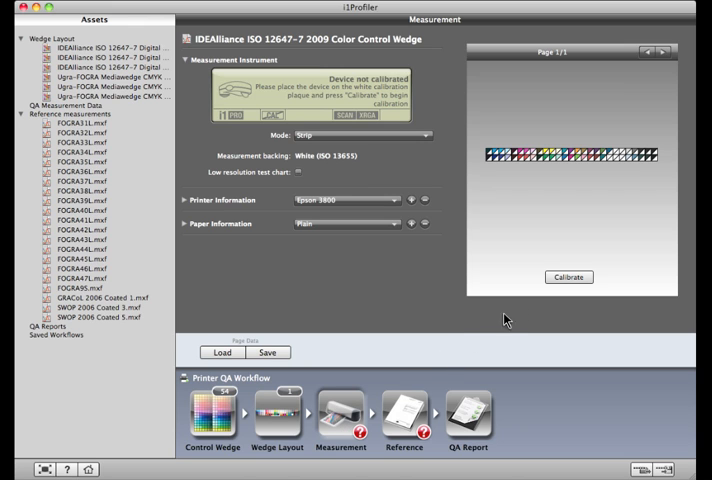
click(568, 276)
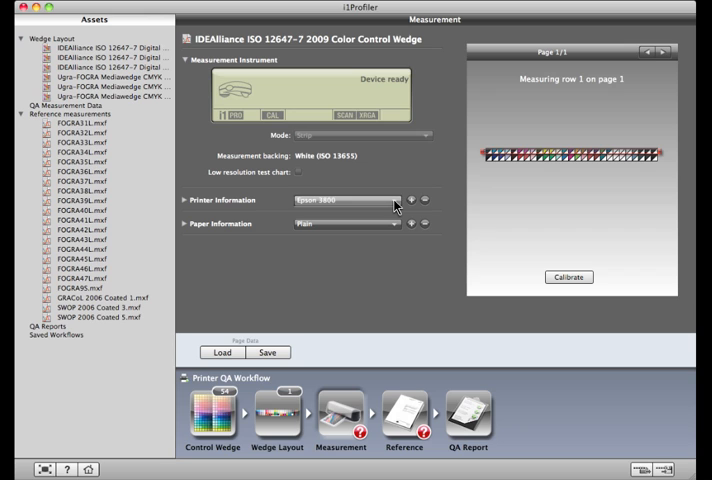
click(344, 200)
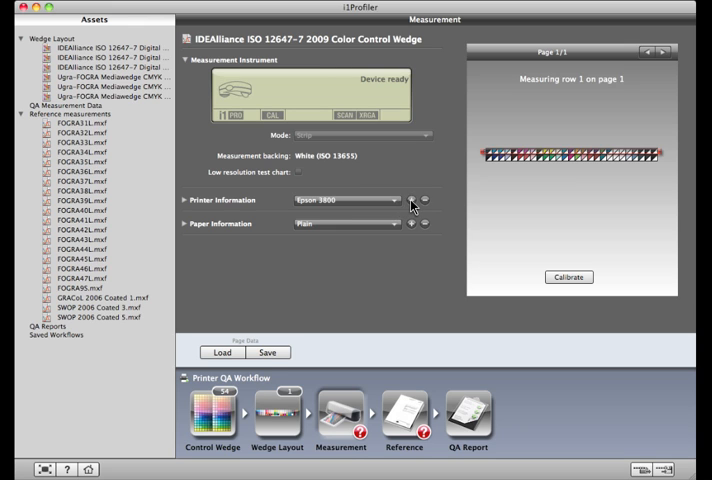
Record the printer information and select the paper type for the measurement
click(408, 200)
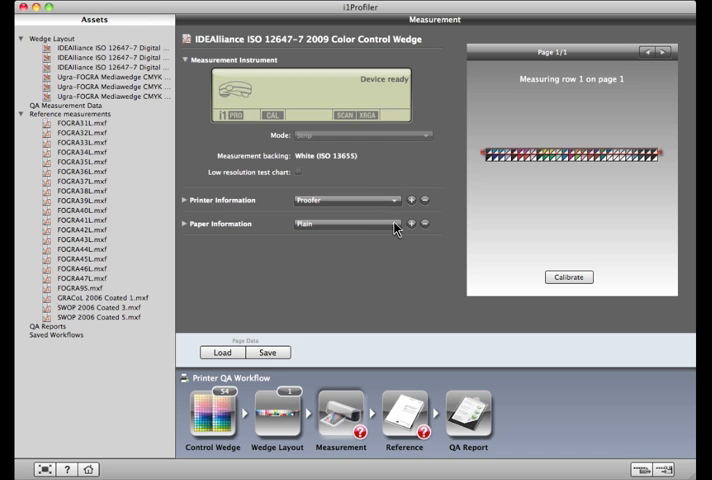
click(350, 224)
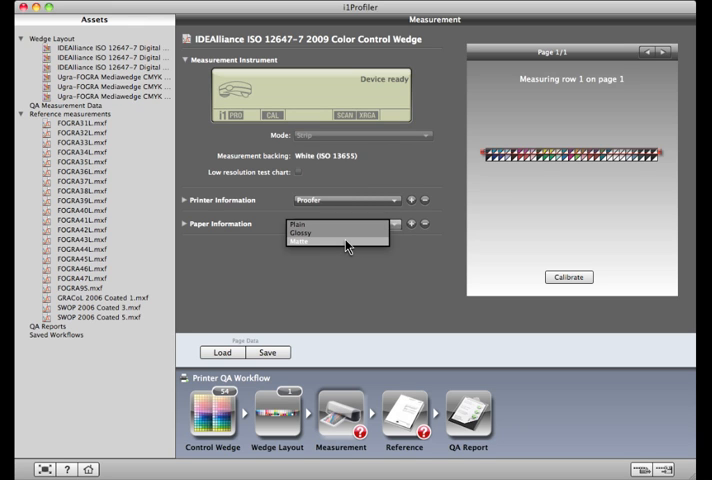
click(320, 242)
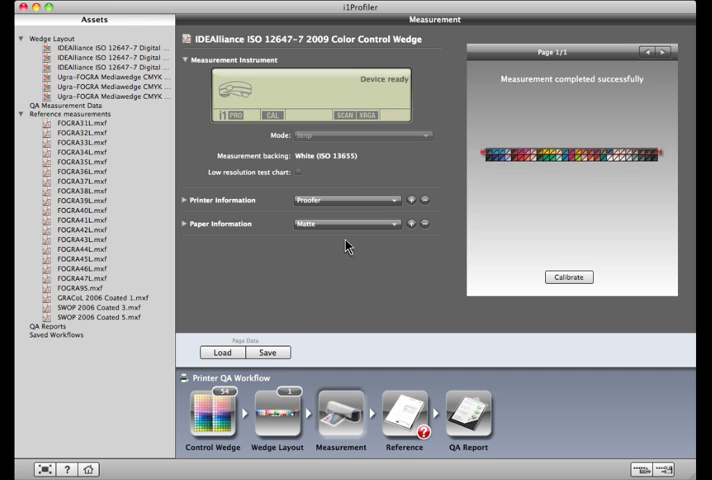
mouse_move(584, 96)
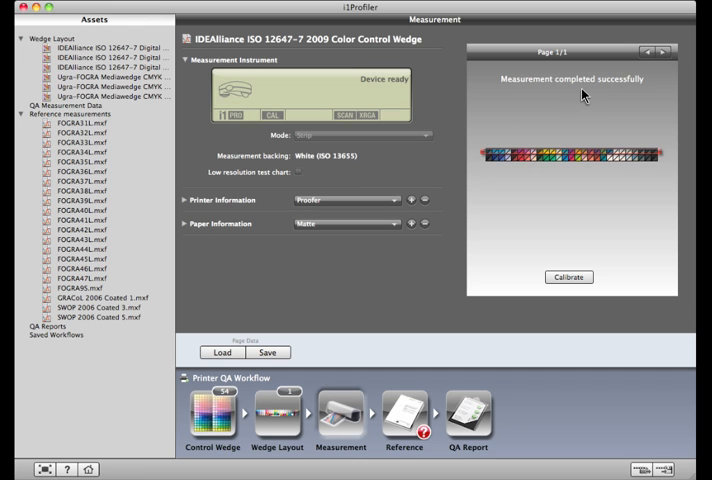
mouse_move(414, 416)
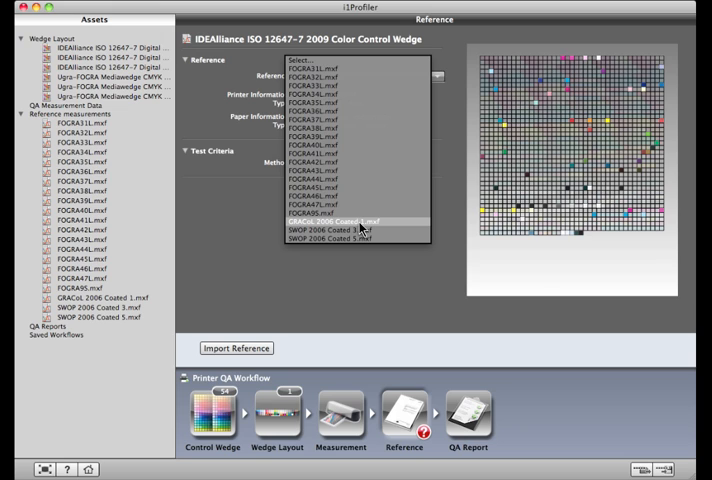
Select GRACoL 2006 Coated 1.mxf as the reference data
click(336, 220)
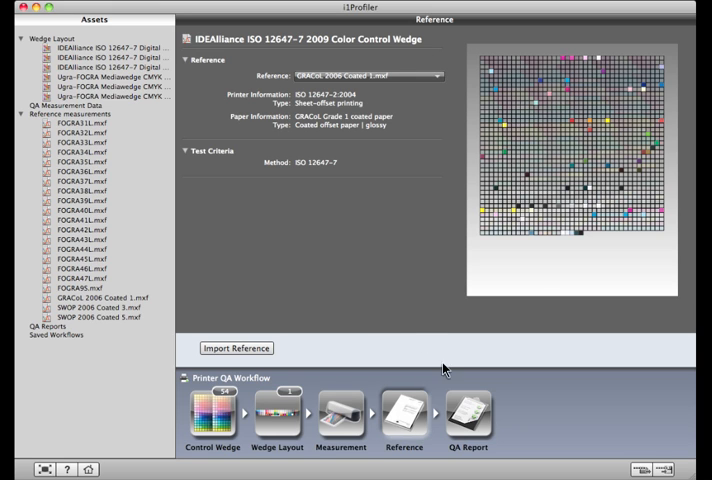
Review the QA report's average and standard deviation Delta E results showing PASS
click(468, 412)
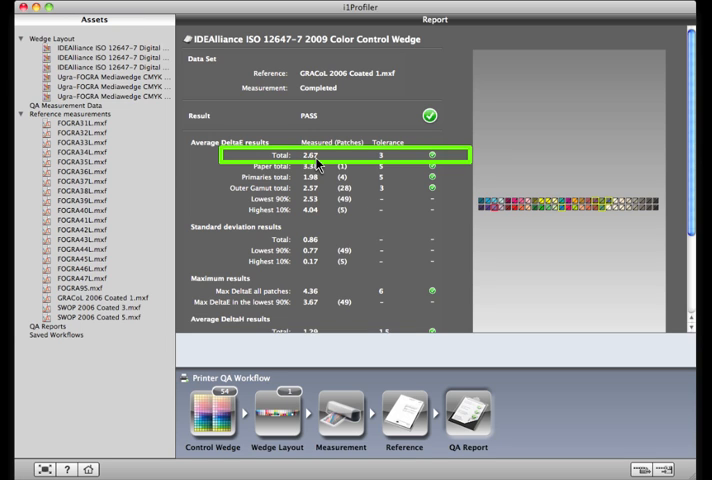
click(318, 166)
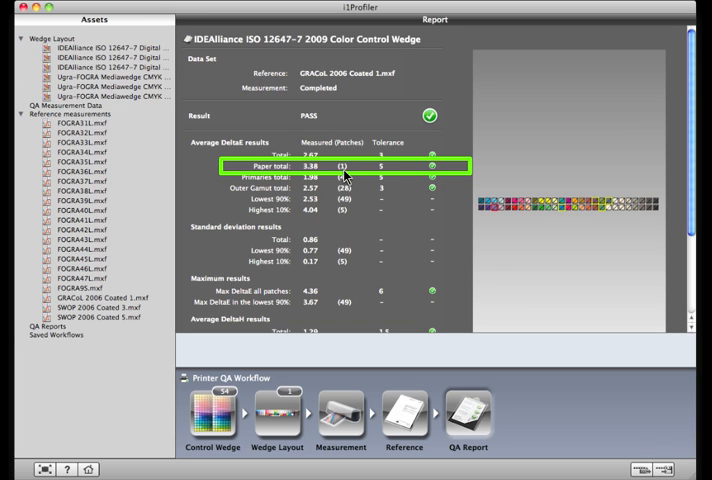
mouse_move(388, 176)
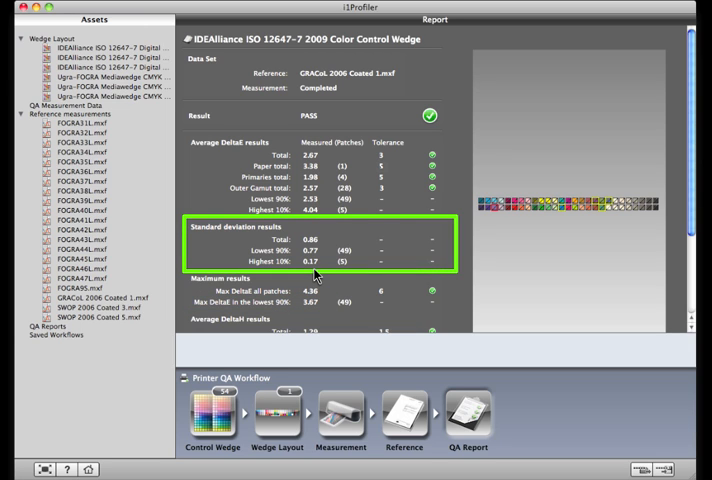
scroll(down, 3)
text(Proofer 1)
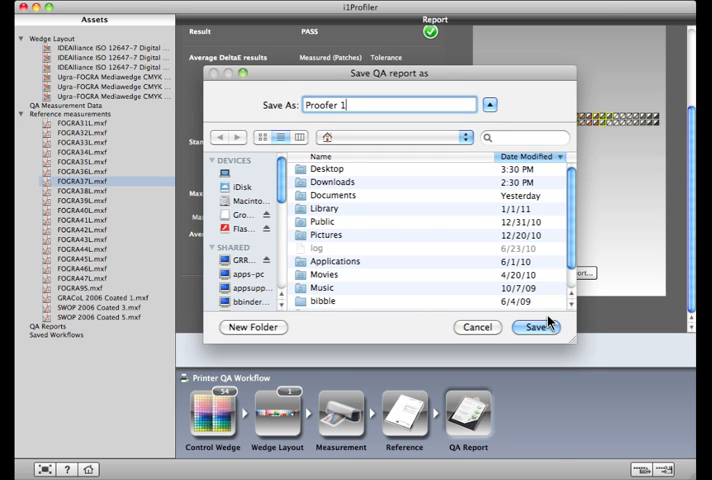
Confirm saving the QA report as 'Proofer 1'
click(536, 328)
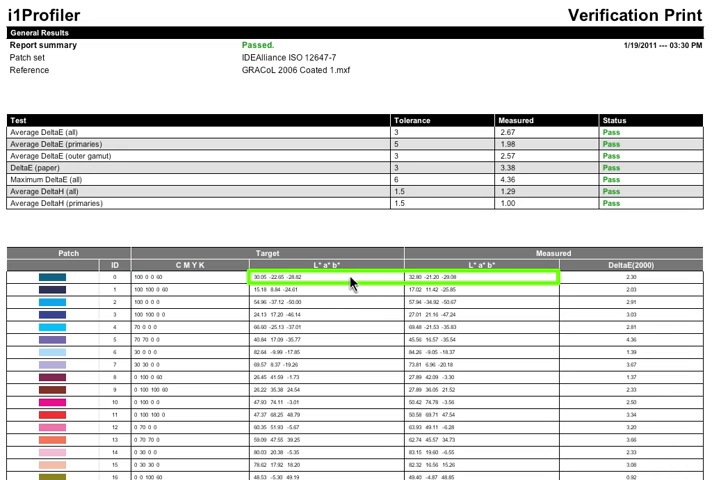
mouse_move(466, 284)
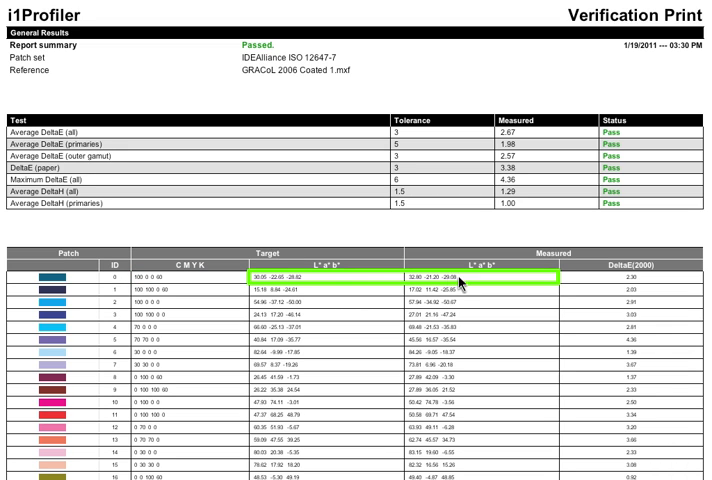
click(650, 278)
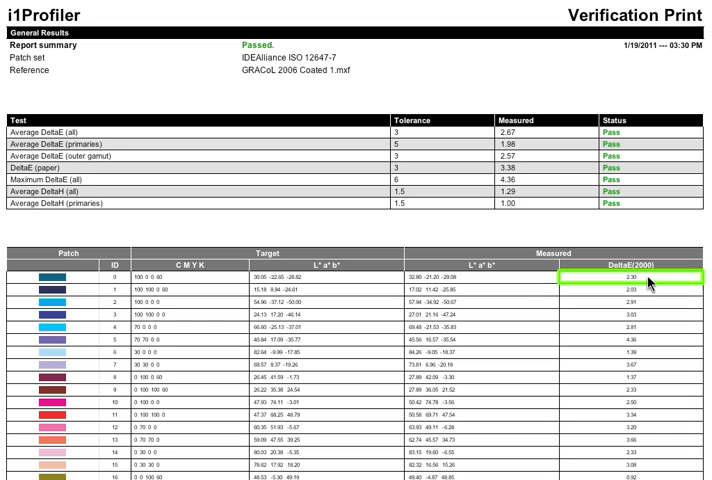